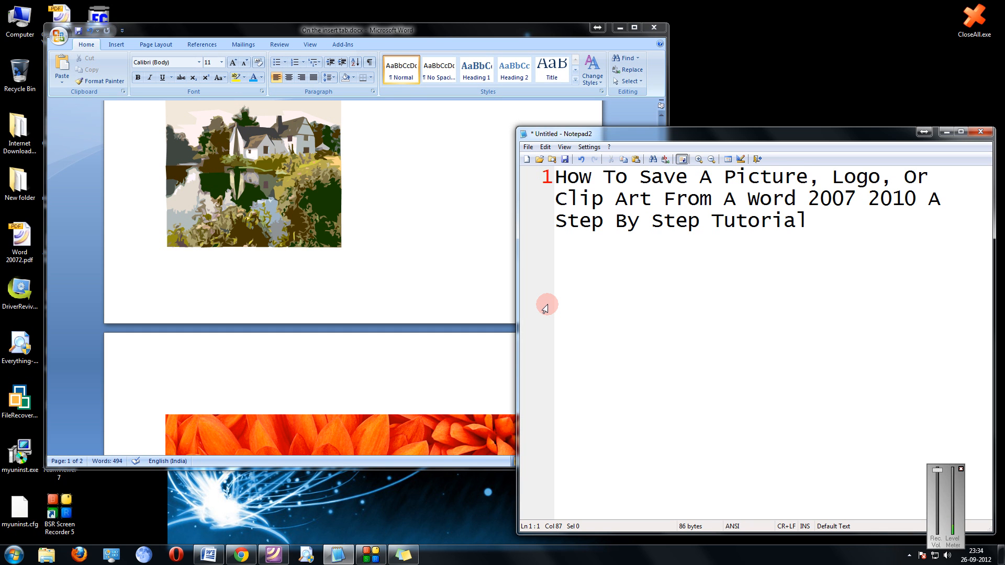
Select and reposition the orange flower photo in the Word document.
left_click(806, 220)
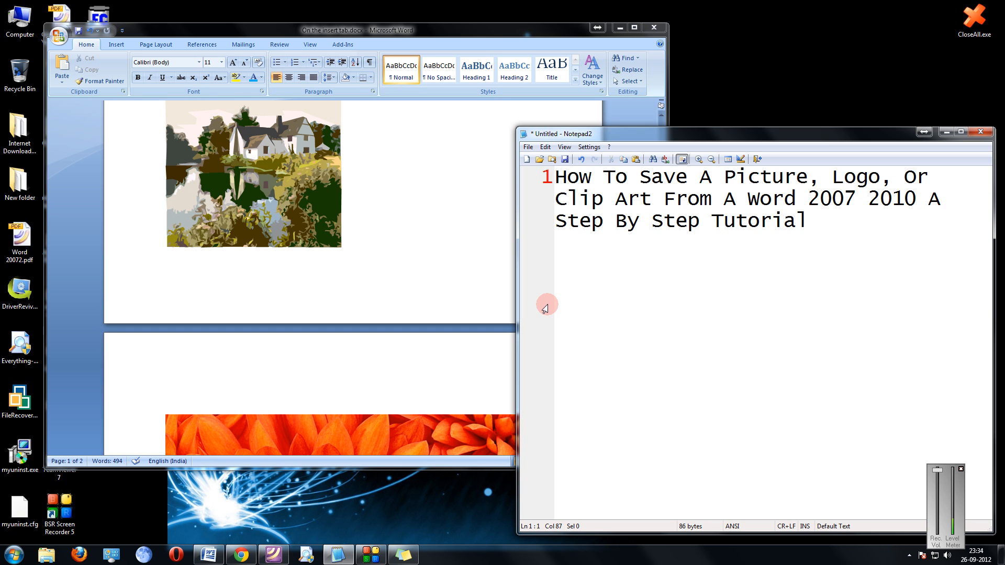
left_click(807, 220)
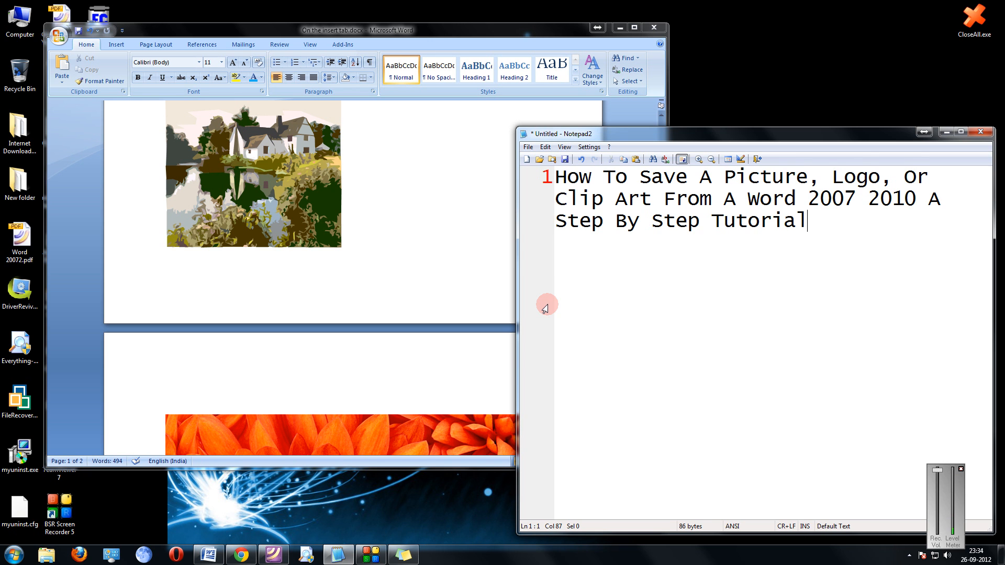
left_click_drag(565, 133, 755, 140)
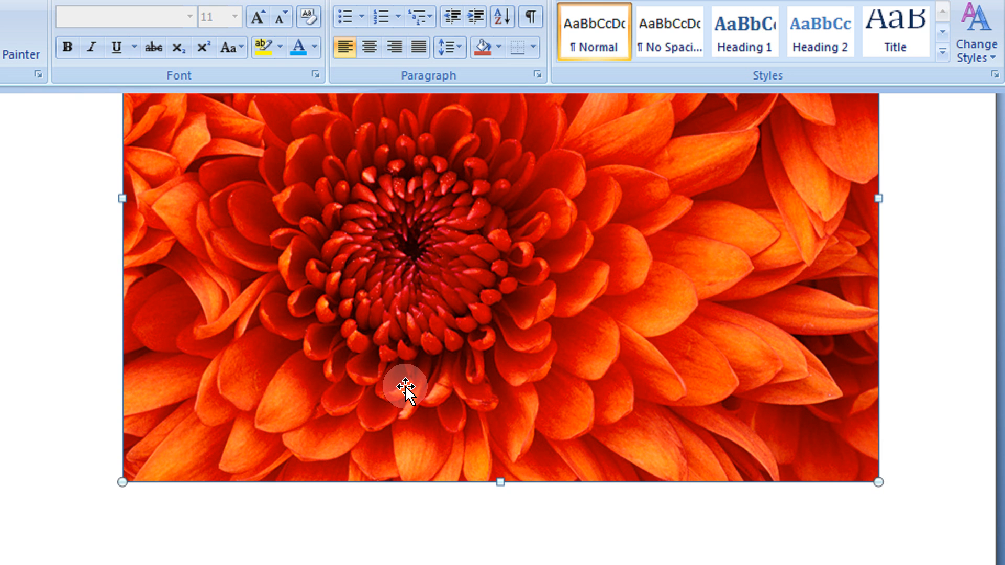
left_click_drag(500, 484, 500, 365)
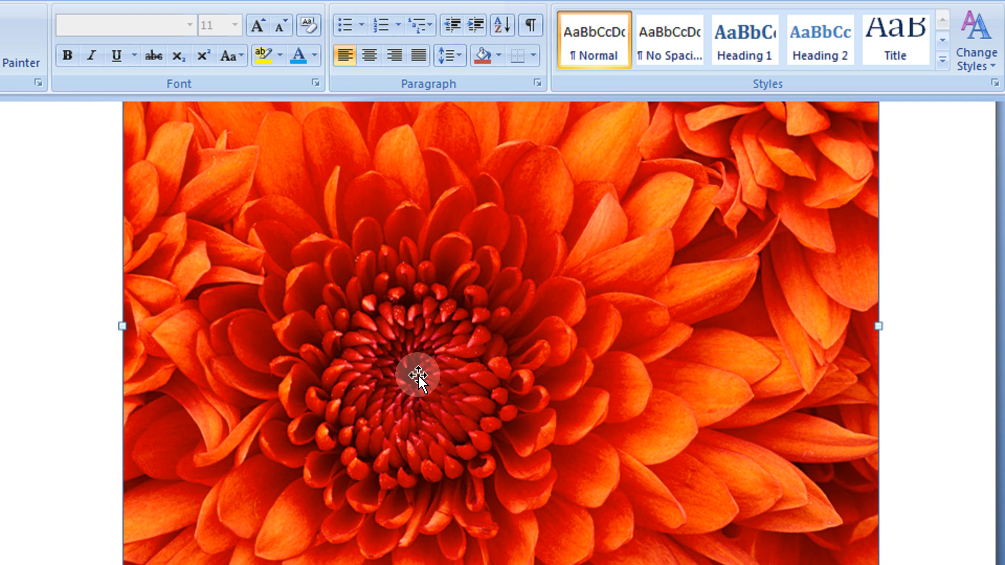
left_click_drag(420, 378, 404, 318)
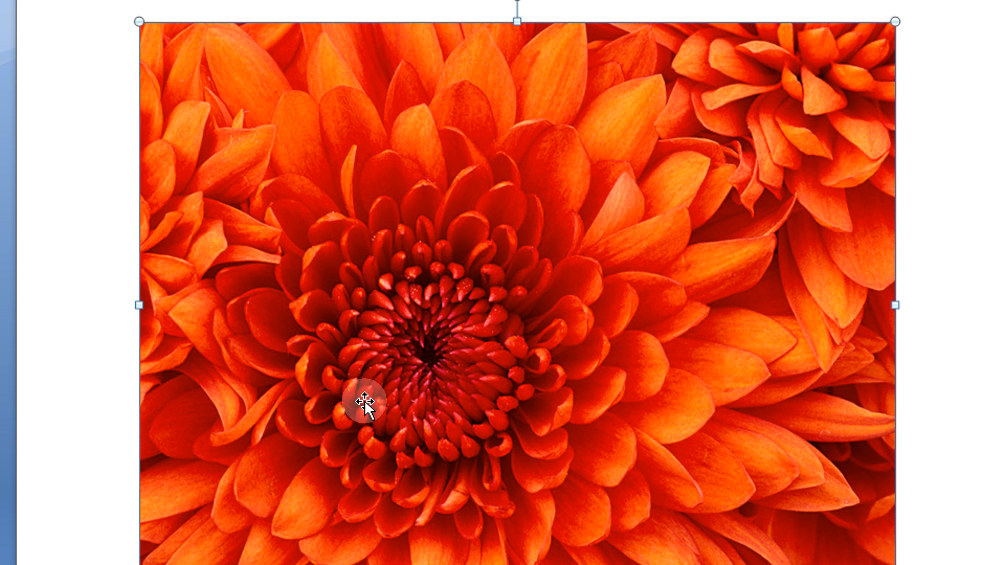
mouse_move(247, 121)
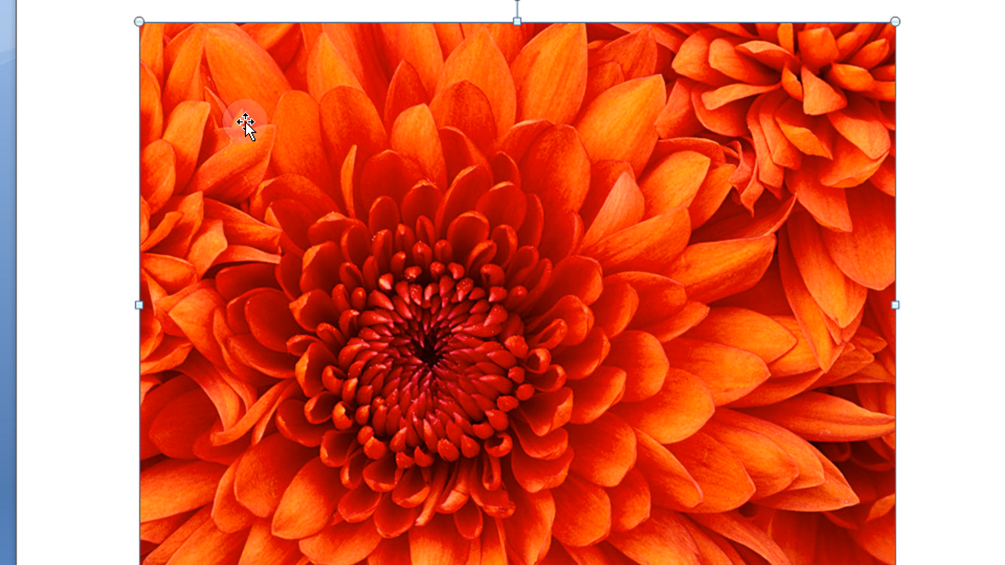
Copy the flower photo to the clipboard from its right-click menu.
right_click(245, 124)
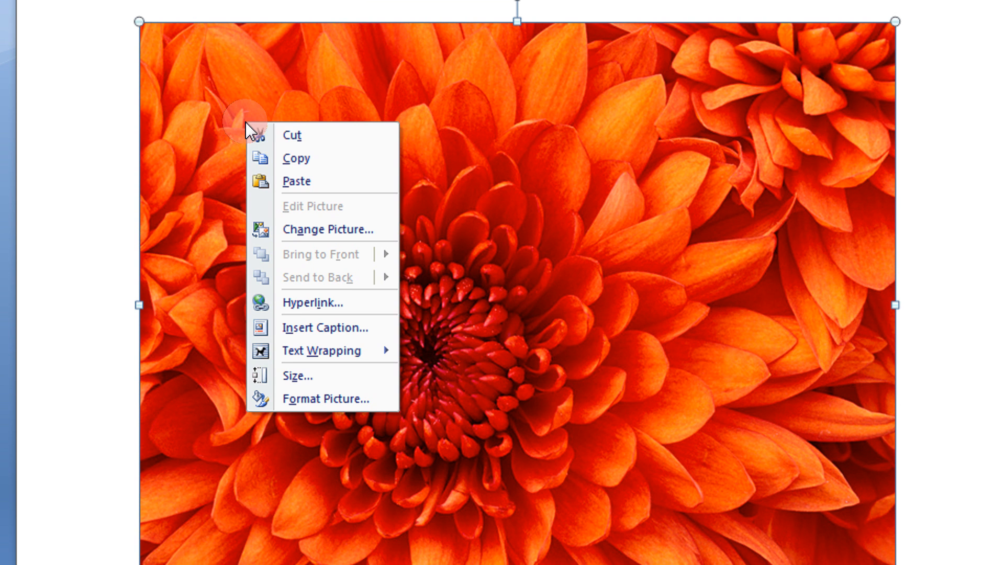
mouse_move(308, 158)
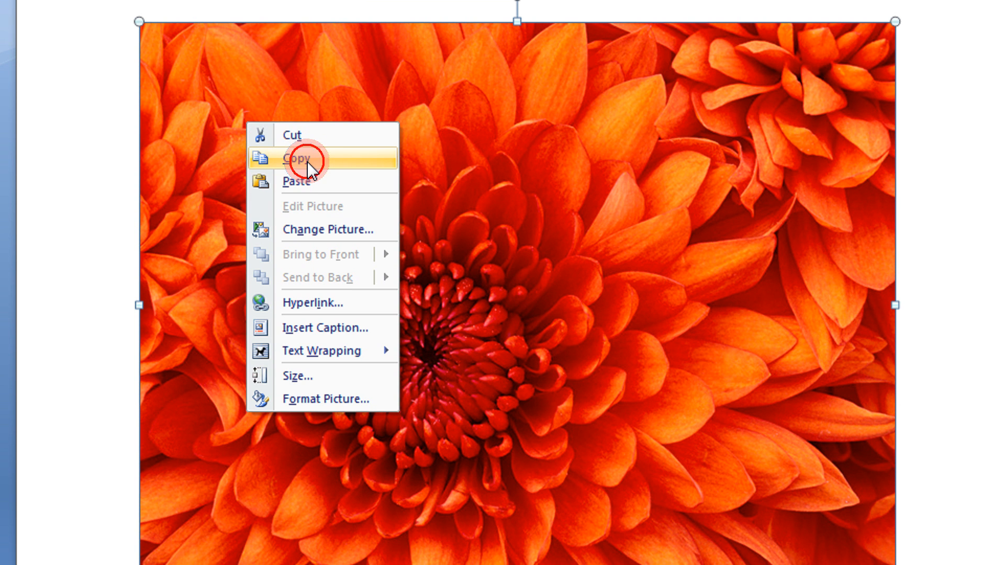
left_click(296, 158)
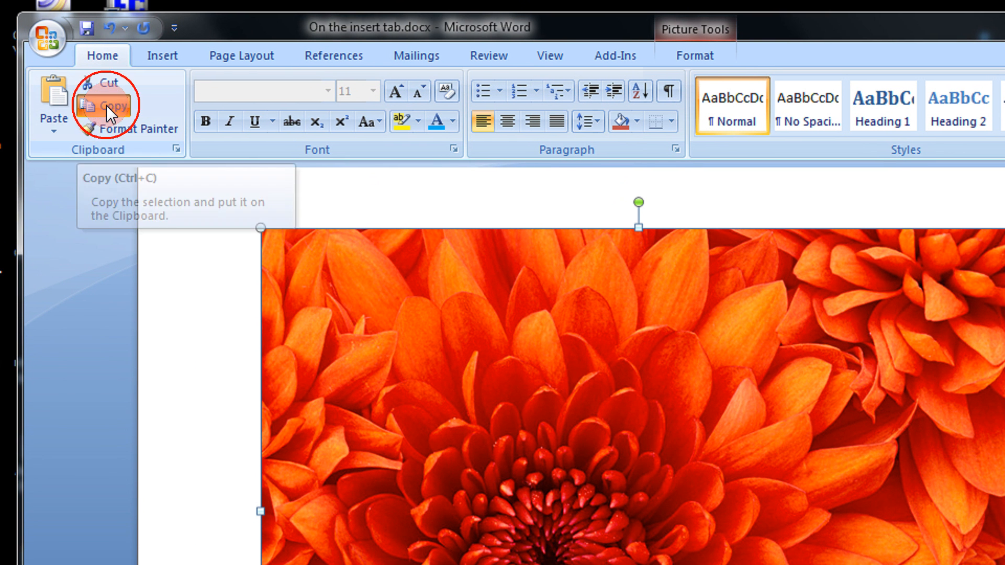
mouse_move(133, 384)
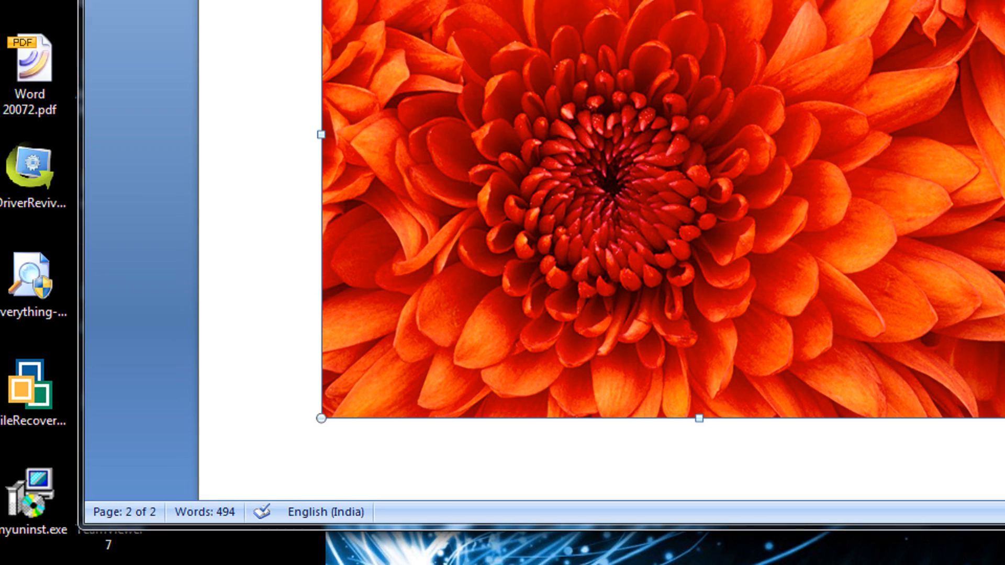
Launch Paint from Start > All Programs > Accessories.
left_click(19, 558)
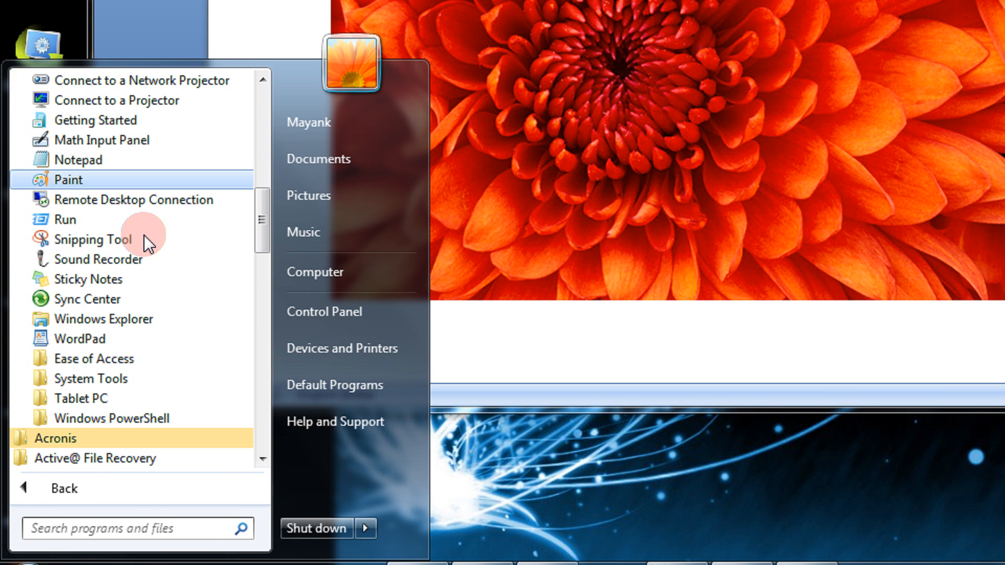
mouse_move(113, 182)
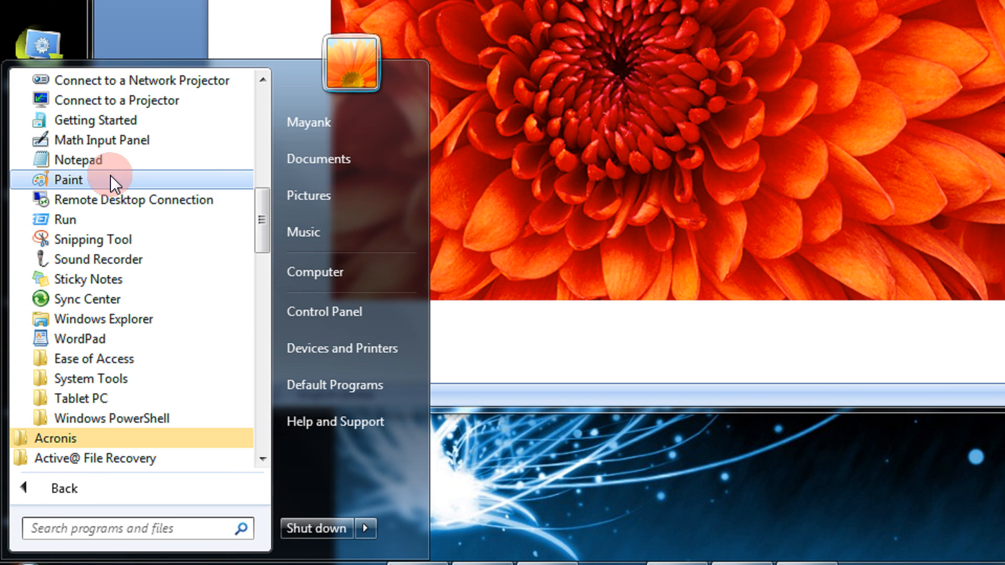
left_click(68, 180)
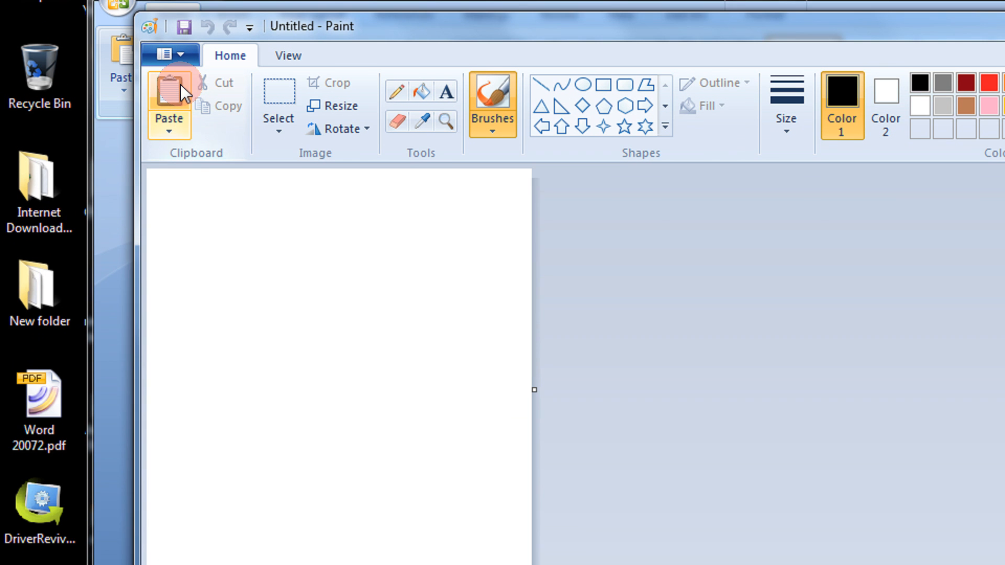
mouse_move(169, 102)
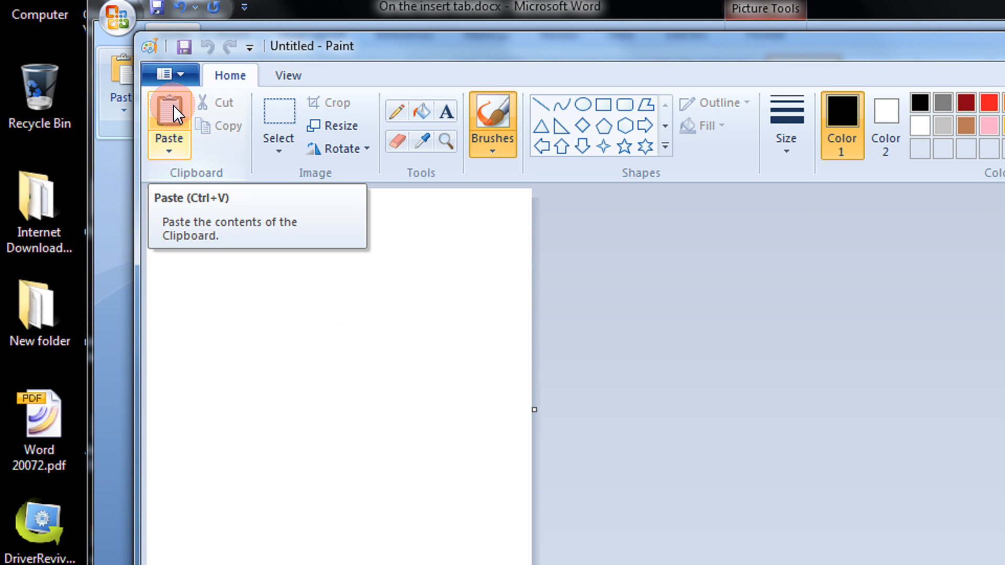
Paste the flower photo onto the blank Paint canvas and bring up the file options.
left_click(169, 121)
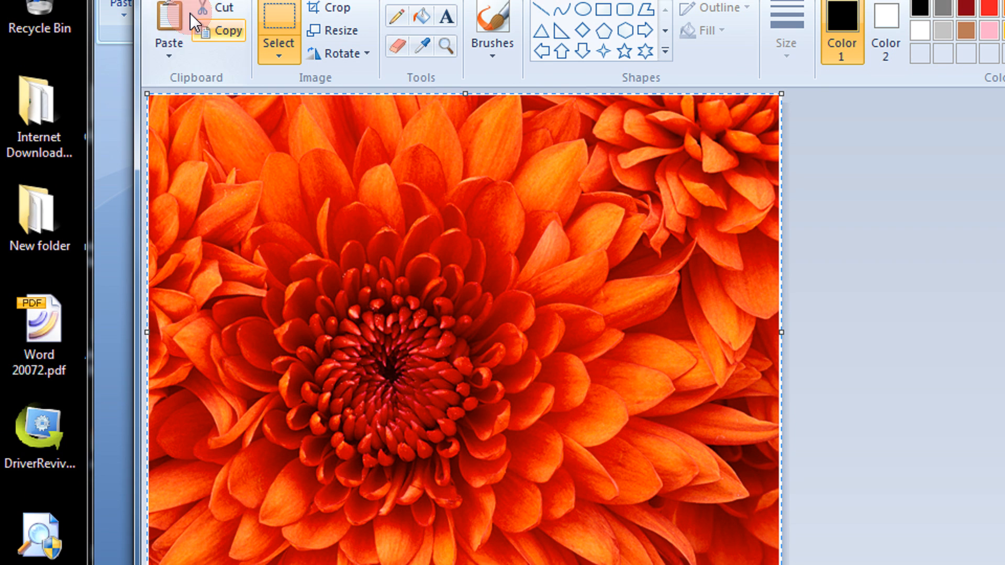
left_click(170, 67)
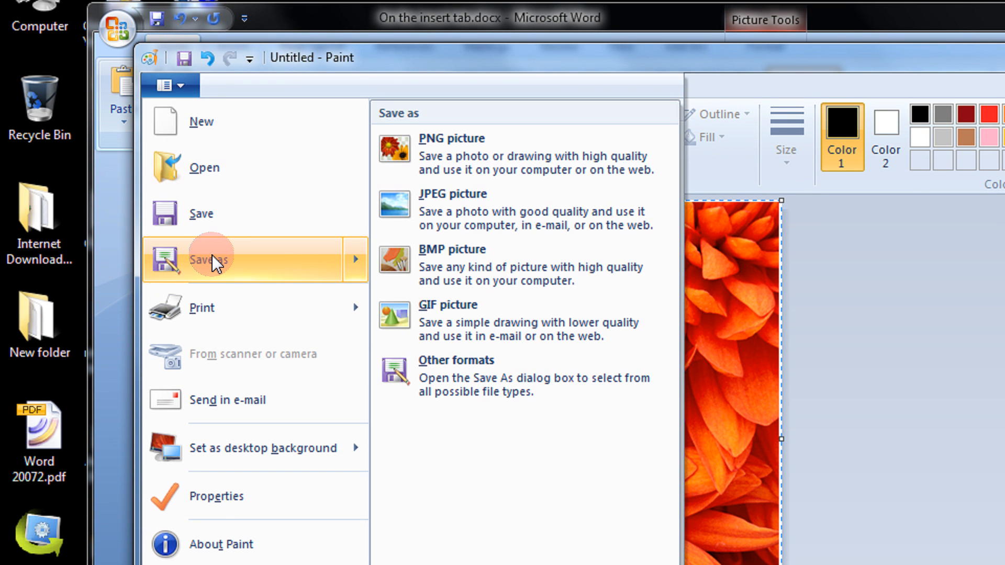
mouse_move(442, 212)
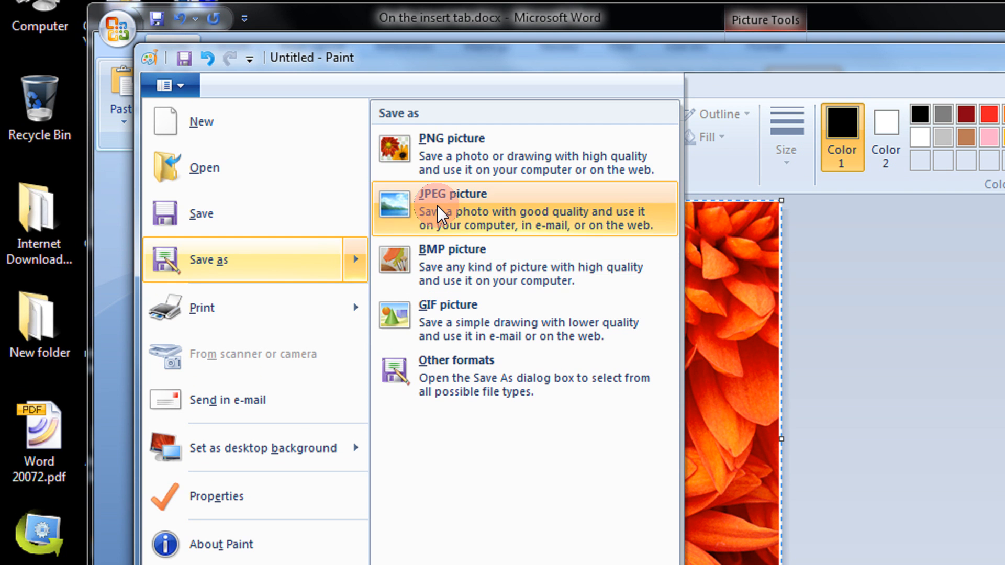
mouse_move(479, 226)
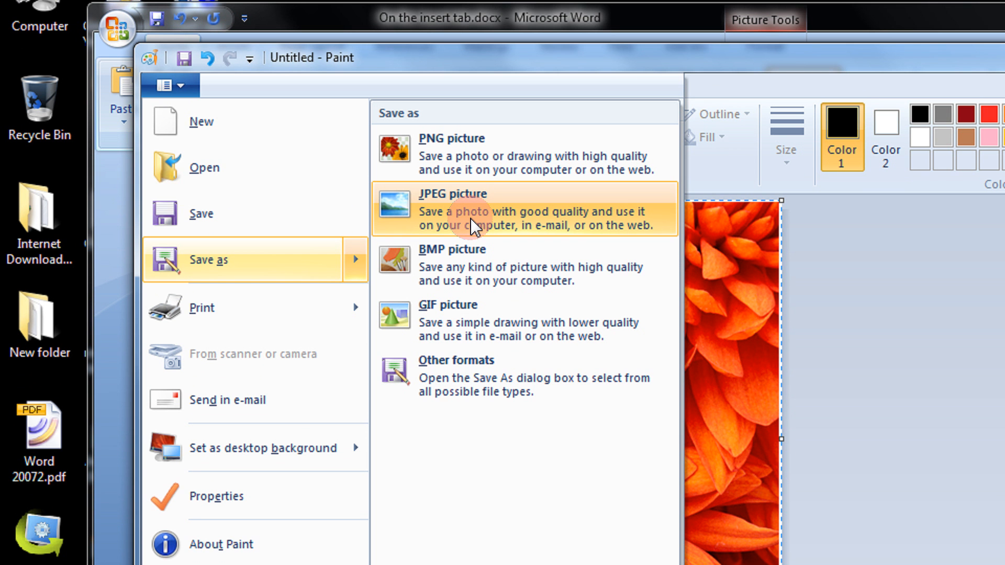
Save the pasted flower picture as a JPEG image.
left_click(453, 211)
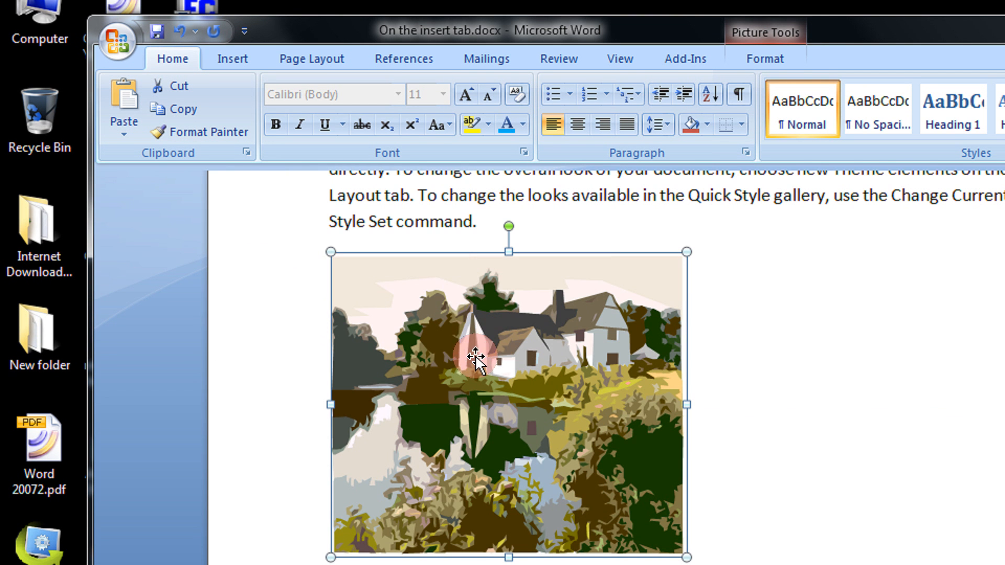
mouse_move(461, 339)
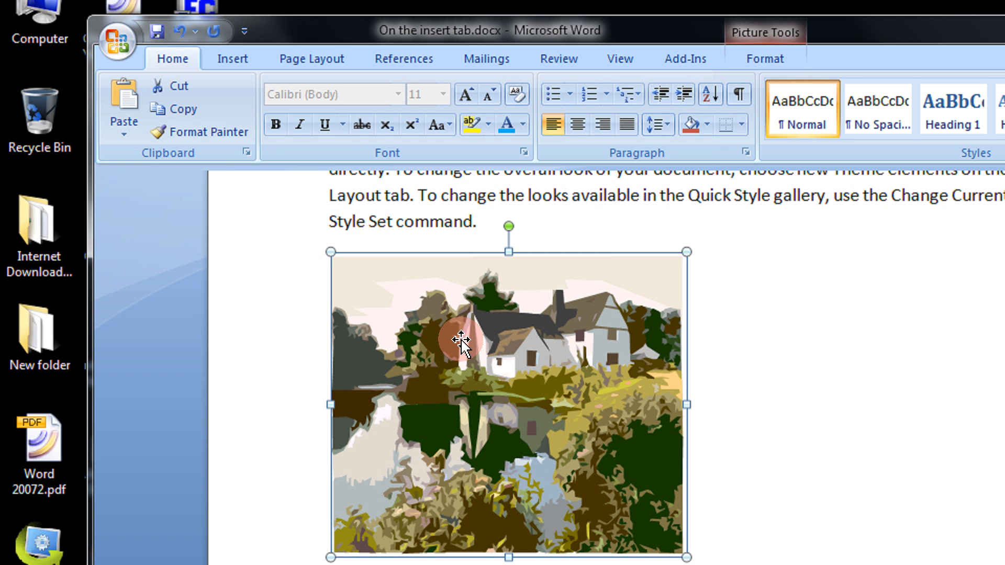
Bring up the context menu for the house clip art in the Word document.
right_click(458, 339)
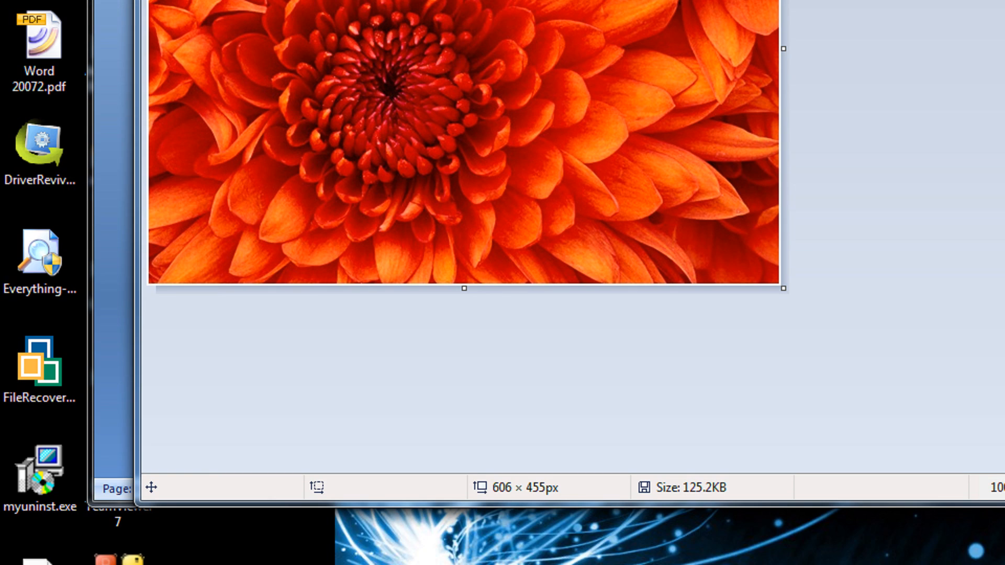
Show Paint's file options listing Flower.jpg among recent pictures.
left_click(166, 6)
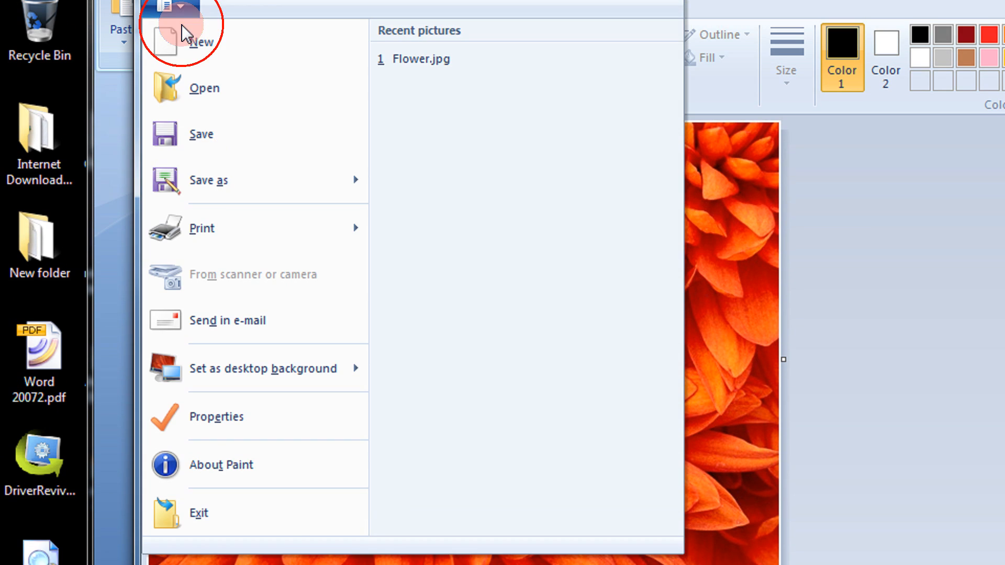